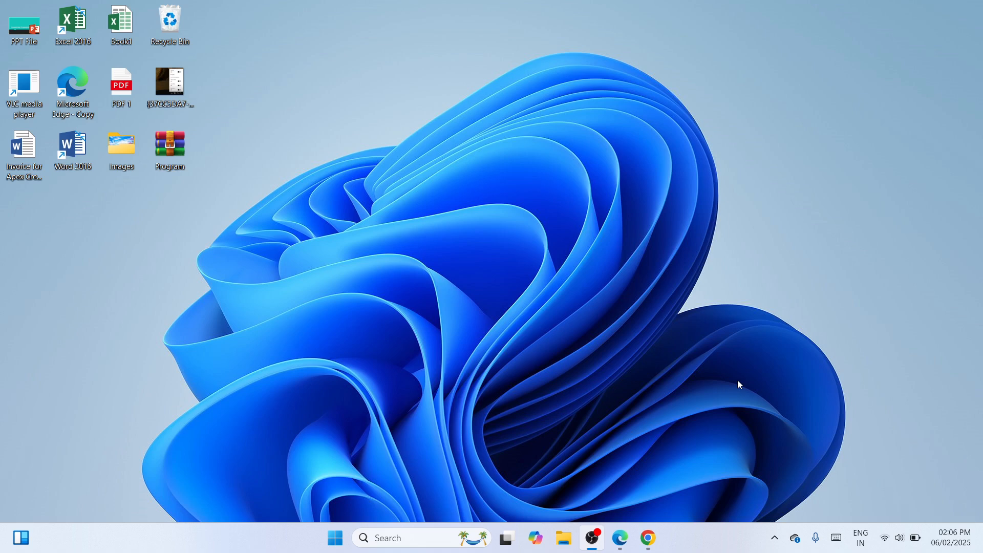
pyautogui.moveTo(605, 319)
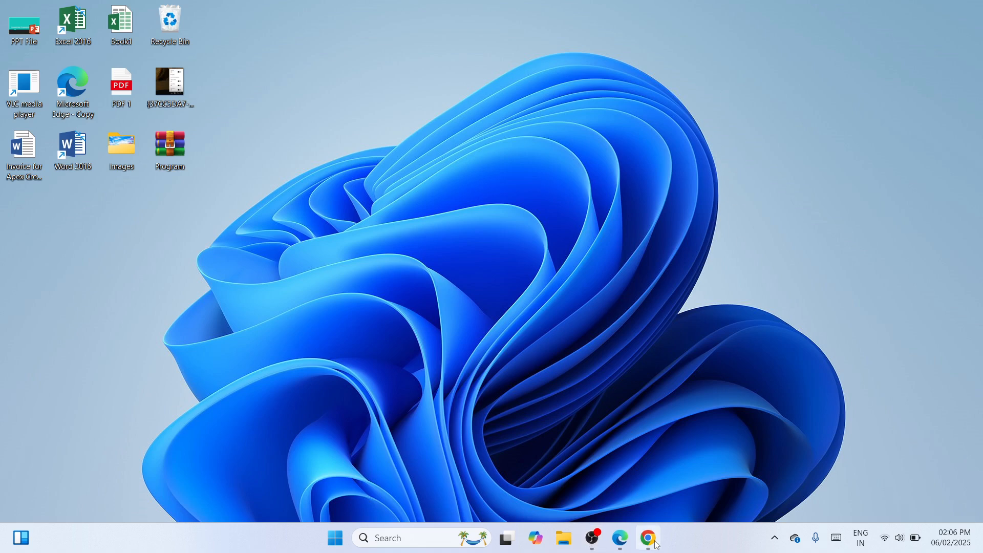
# - Search 'Canoscan lide 100 drivers' in Chrome and choose the Canon 'Support - CanoScan LiDE 100' result
pyautogui.click(647, 538)
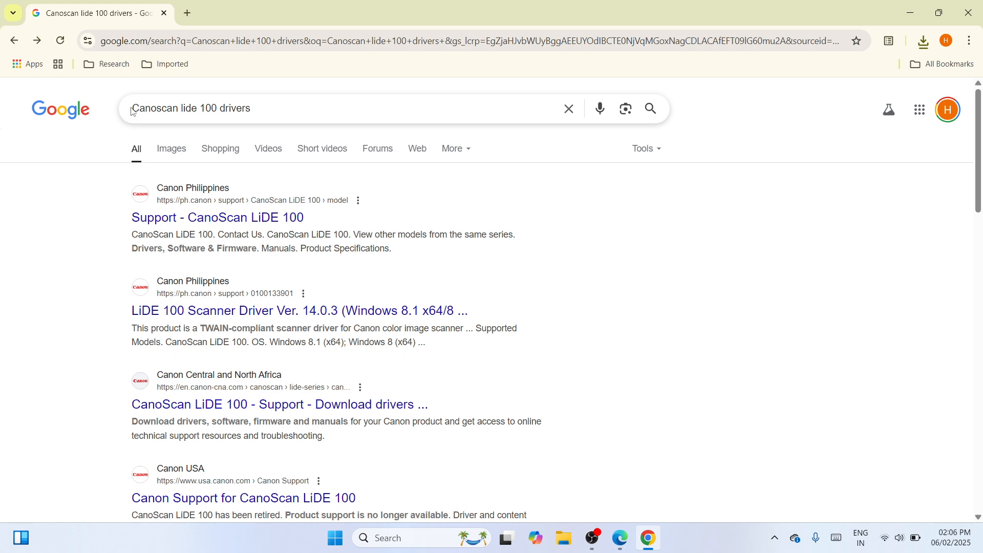
pyautogui.moveTo(342, 108)
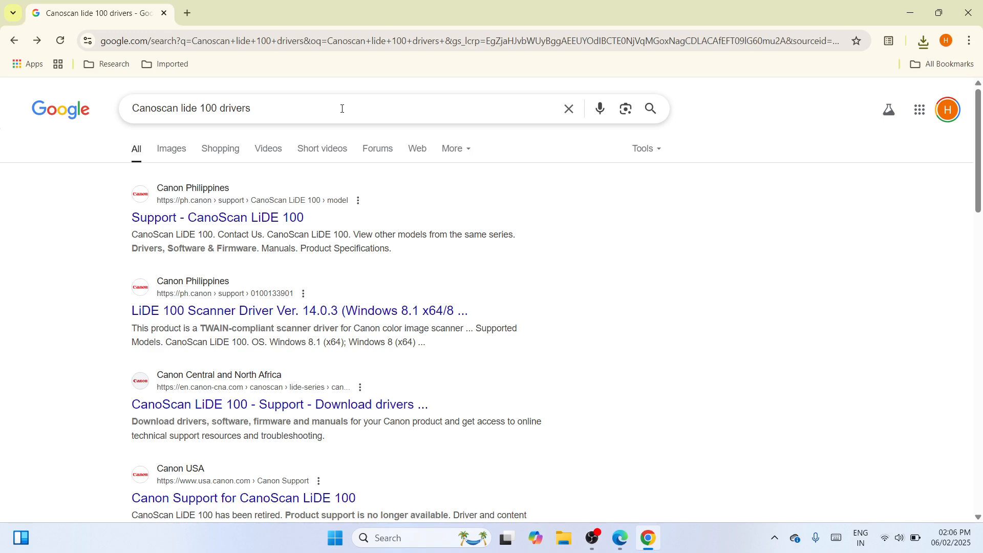
pyautogui.moveTo(618, 320)
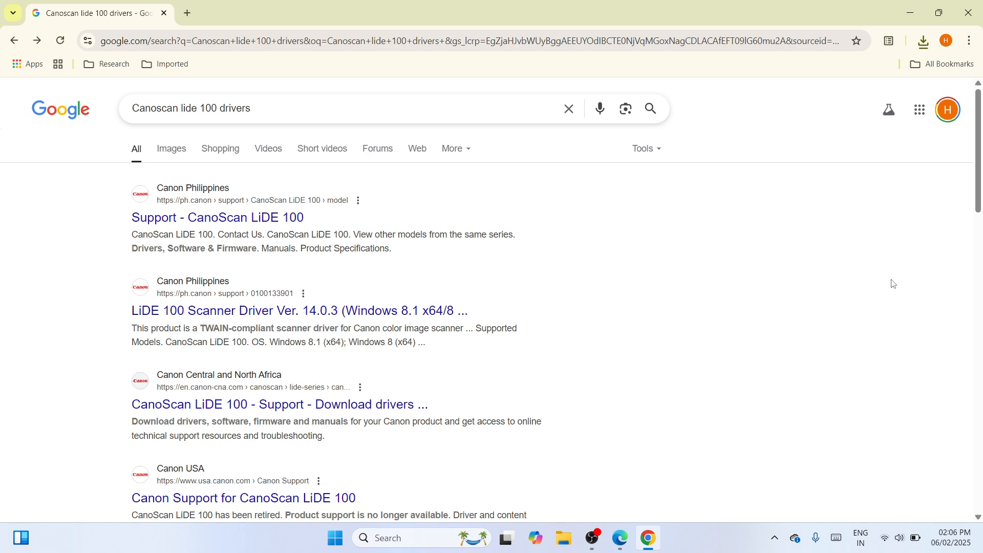
pyautogui.moveTo(217, 217)
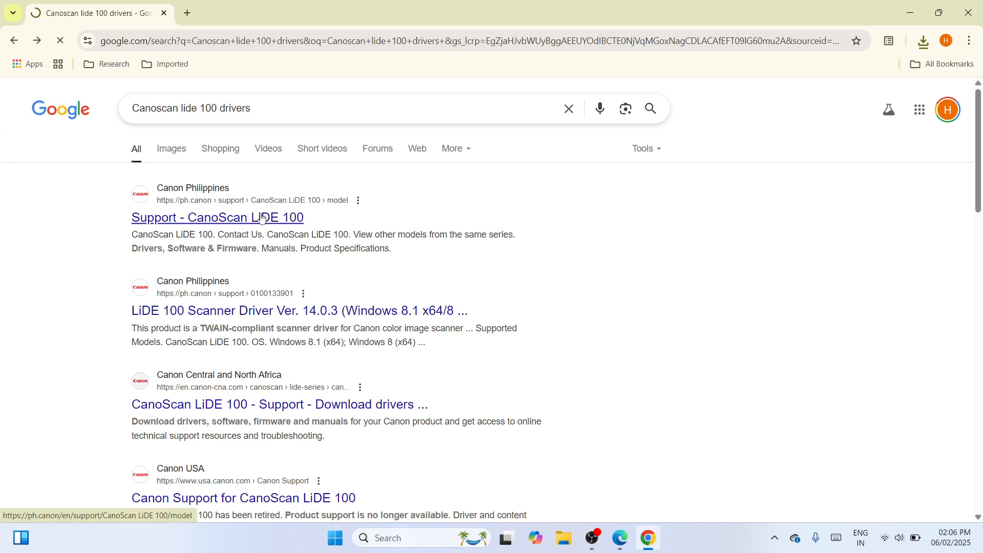
pyautogui.click(217, 217)
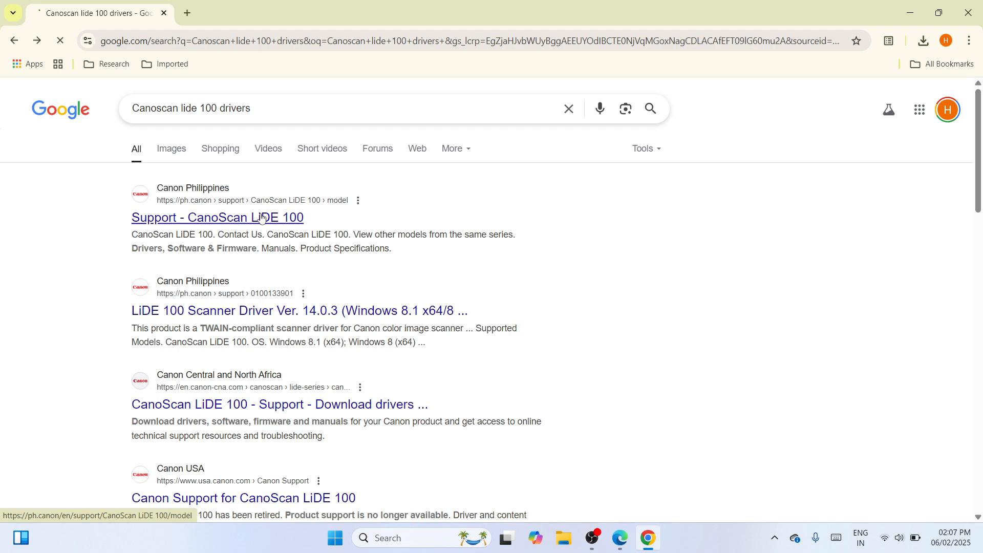
# - Show the Drivers, Software & Firmware downloads and reach the Drivers list with its OS and language filters
pyautogui.click(217, 217)
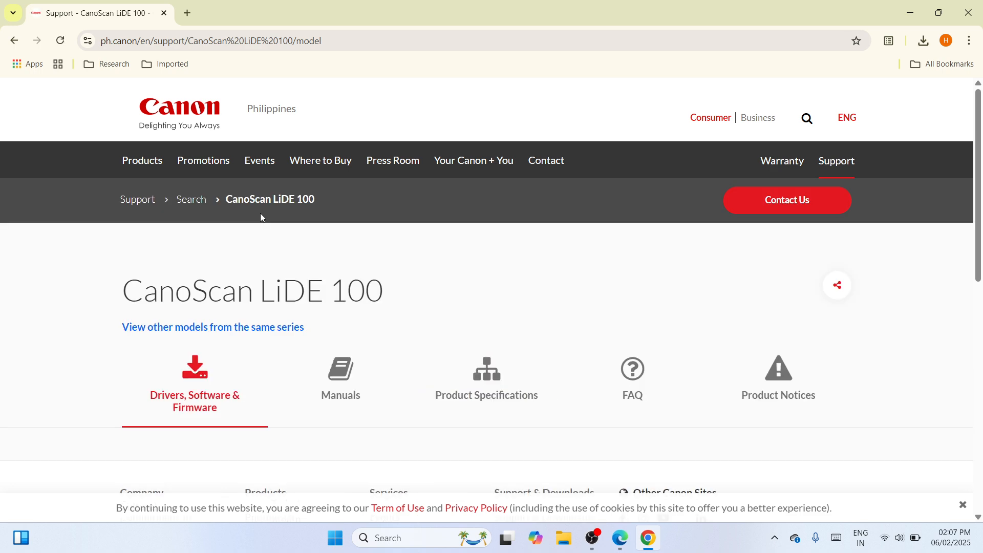
pyautogui.scroll(-3)
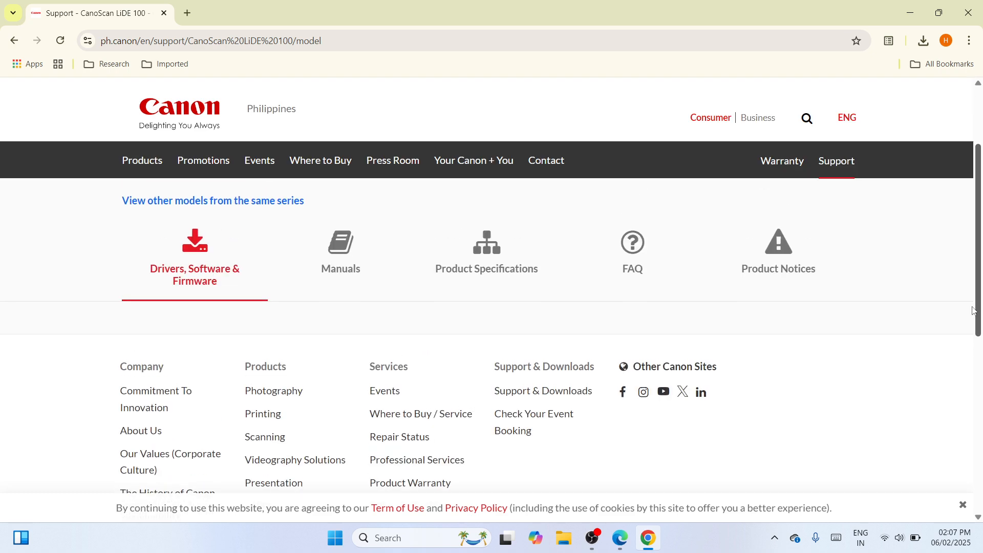
pyautogui.scroll(-3)
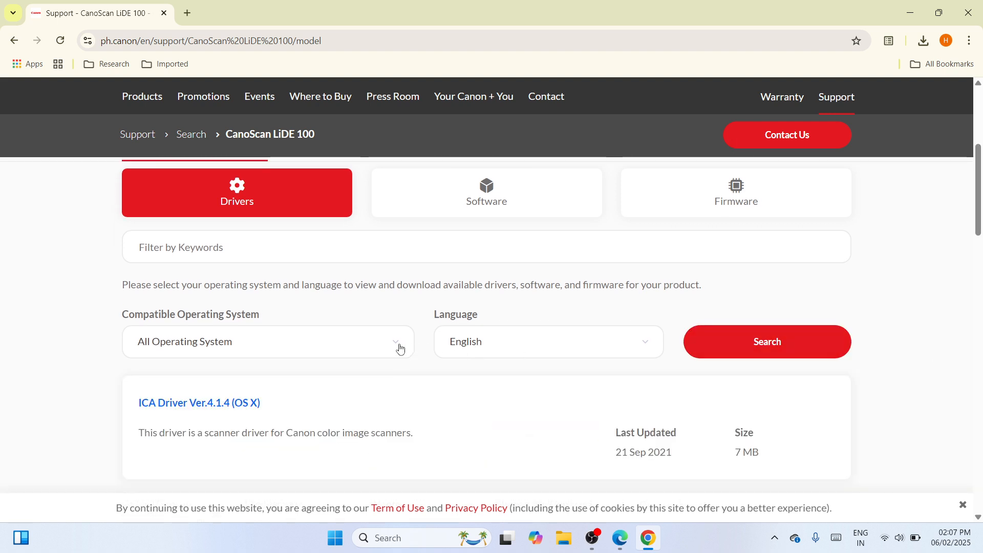
# - Filter drivers to Windows 8 (x64) in English, listing LiDE 100 Scanner Driver Ver. 14.0.3
pyautogui.click(267, 342)
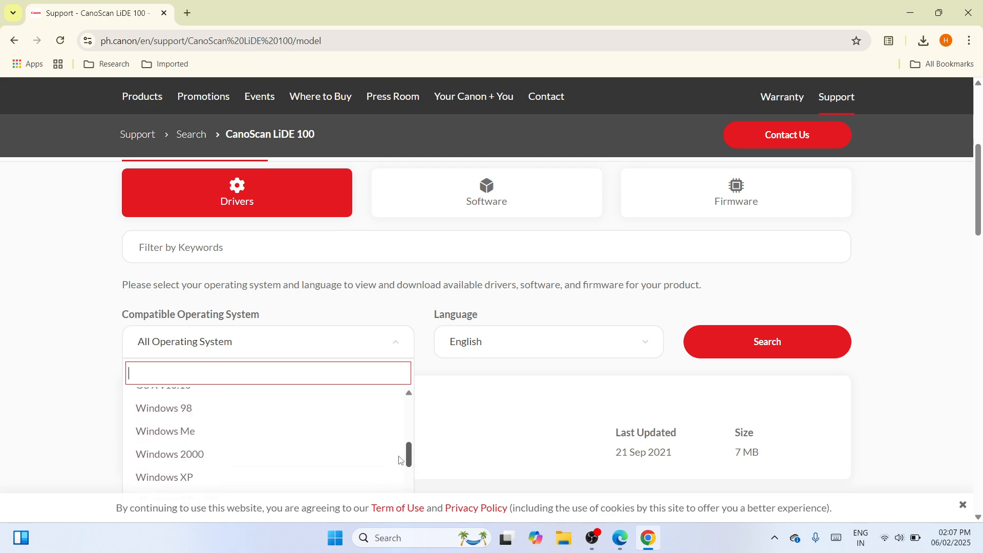
pyautogui.scroll(-3)
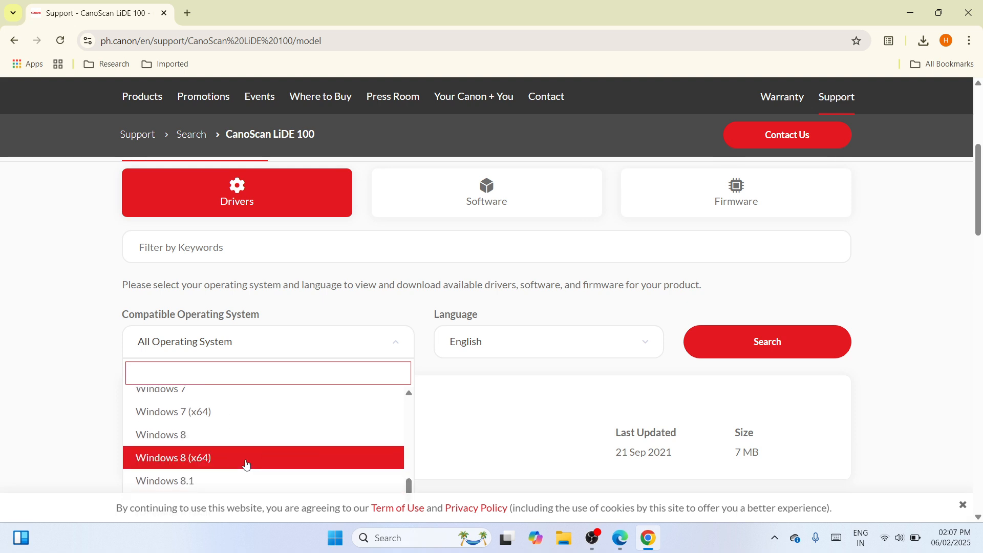
pyautogui.moveTo(289, 461)
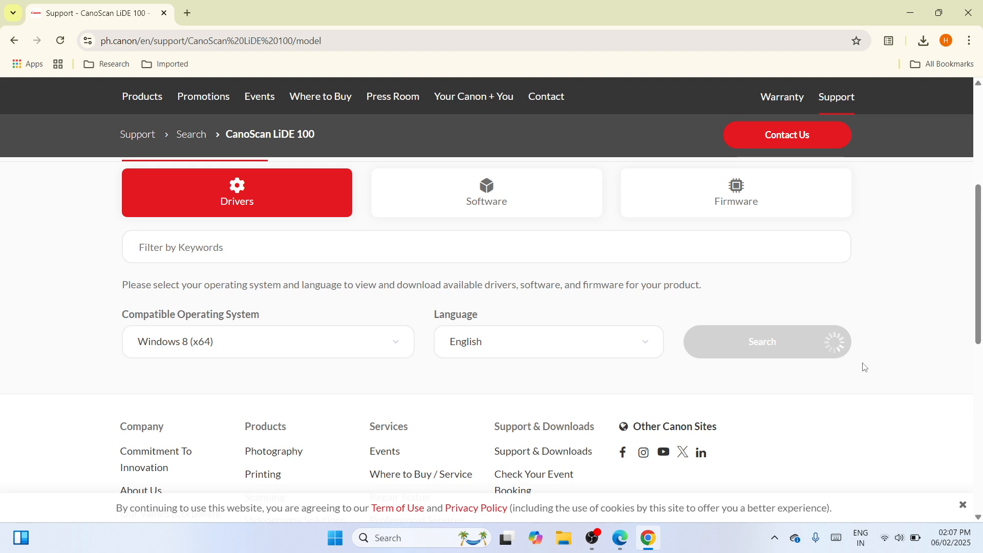
pyautogui.click(766, 341)
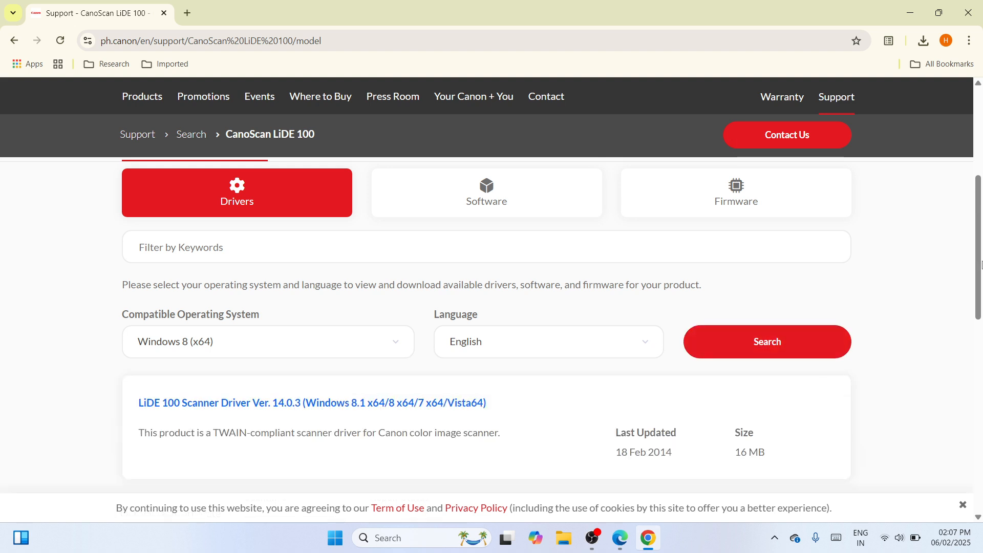
pyautogui.scroll(-3)
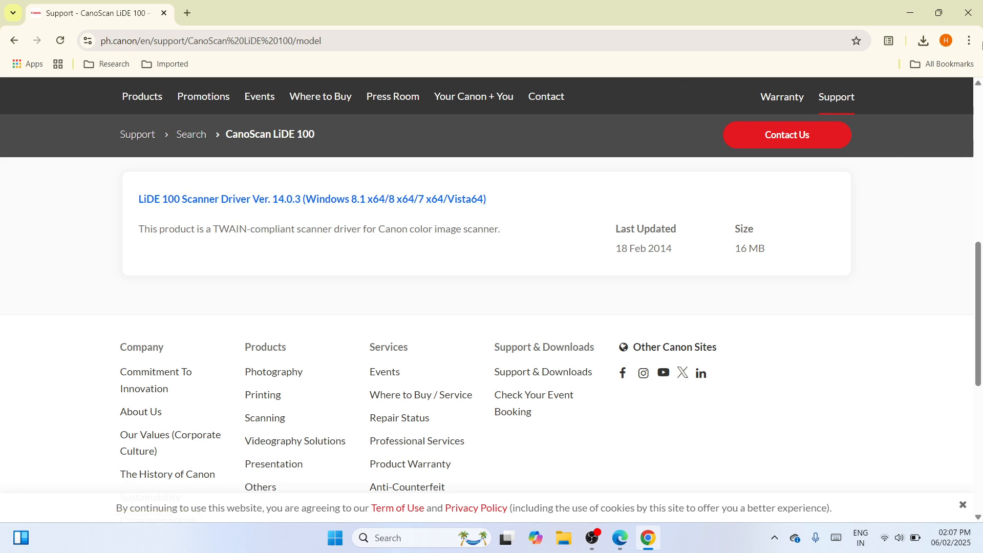
# - Reveal the downloaded lide100win641403ea24 driver in the Downloads folder via Chrome's downloads
pyautogui.click(922, 40)
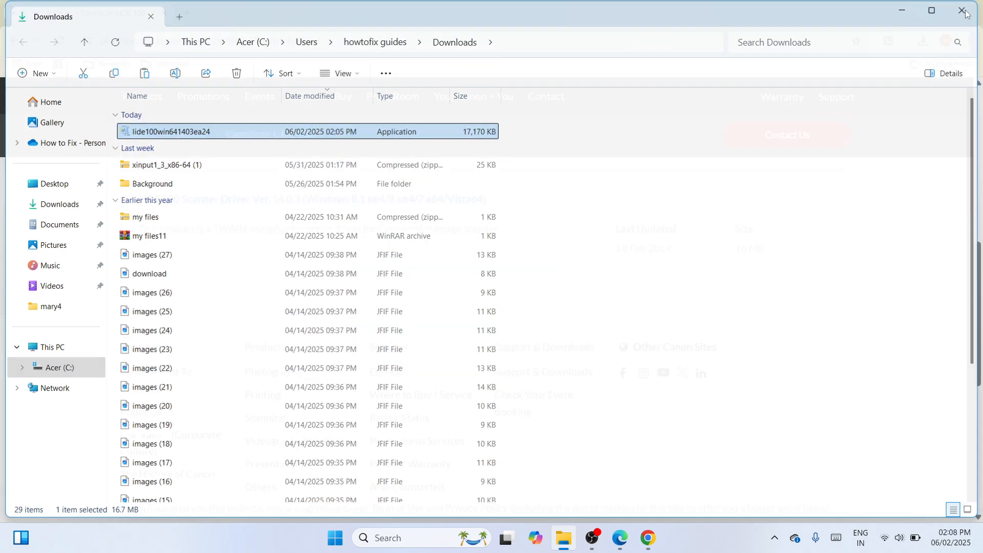
# - Close the Downloads window, paste the lide100win641403ea24 file onto the desktop and move it toward the top centre
pyautogui.click(965, 11)
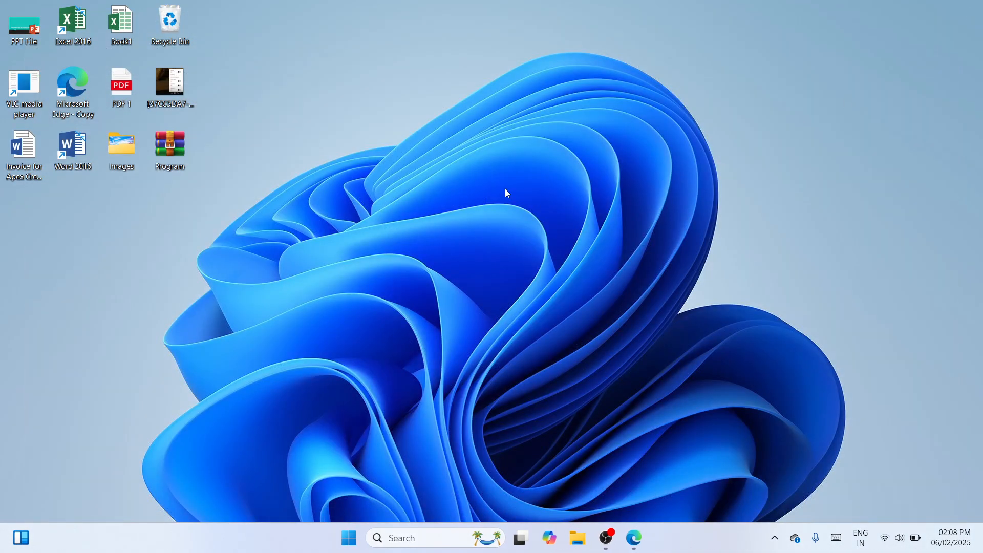
pyautogui.rightClick(506, 193)
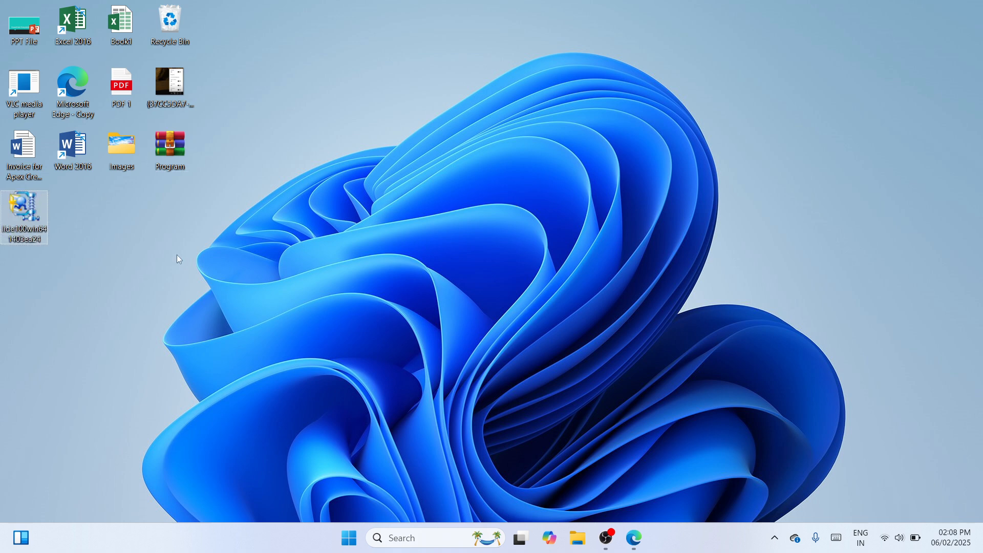
pyautogui.moveTo(24, 216); pyautogui.dragTo(450, 130)
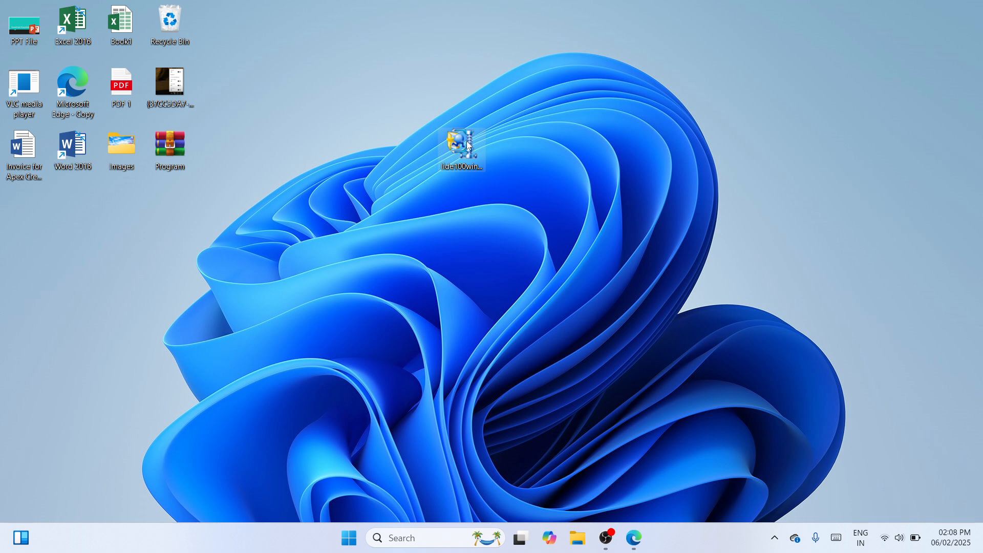
# - Launch lide100win641403ea24 from the desktop, bringing up its WinZip Self-Extractor dialog
pyautogui.doubleClick(461, 143)
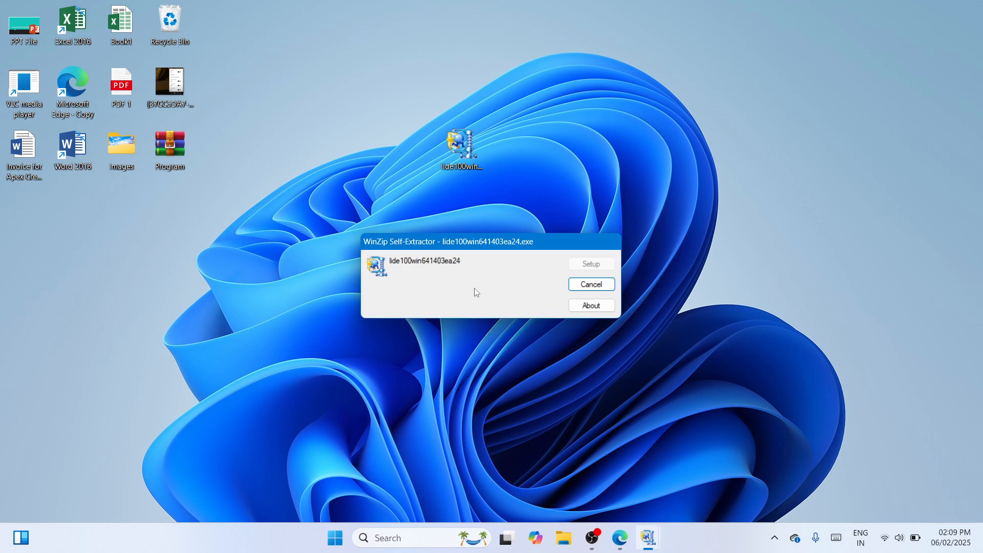
pyautogui.click(589, 263)
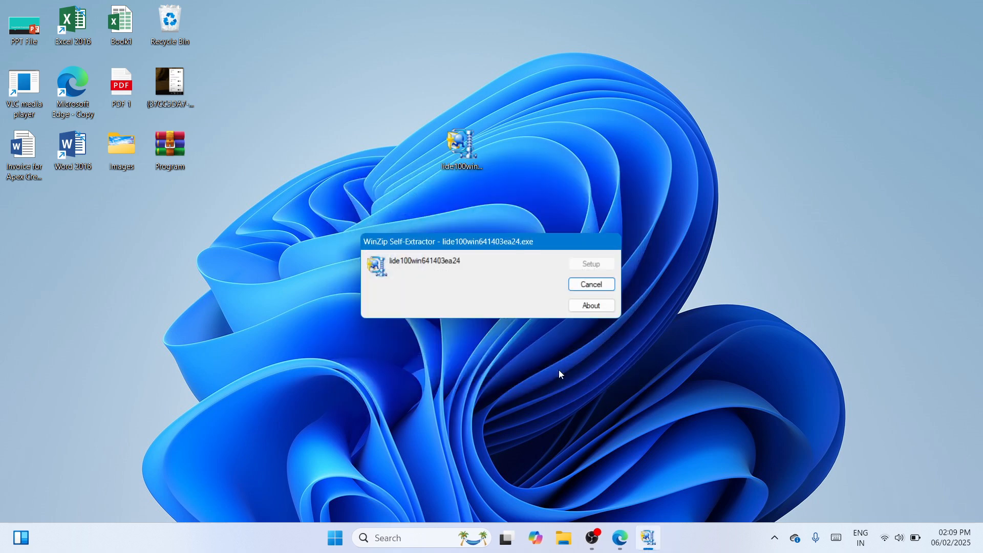
pyautogui.click(589, 263)
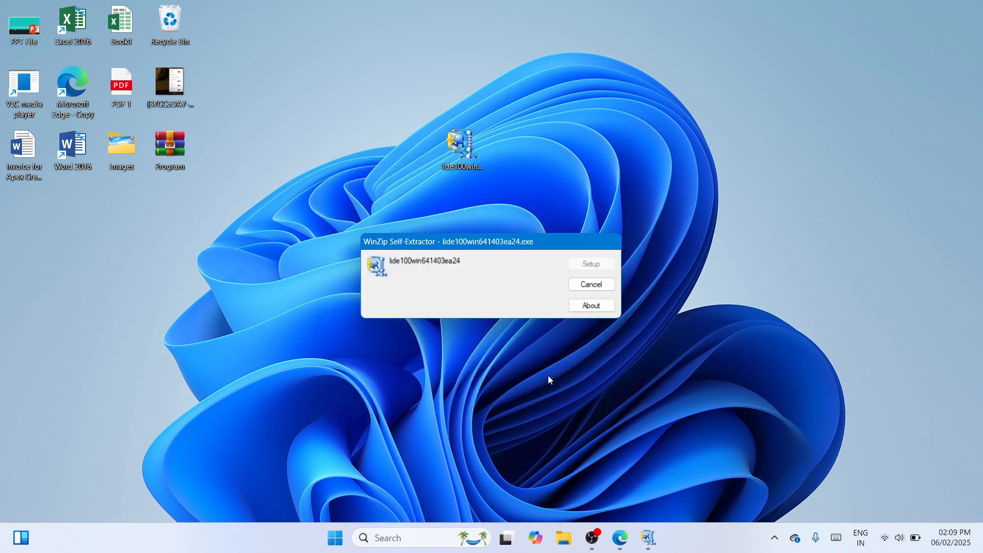
# - Accept the Canon license agreement with Yes, let the scanner driver install, and confirm Complete
pyautogui.click(590, 263)
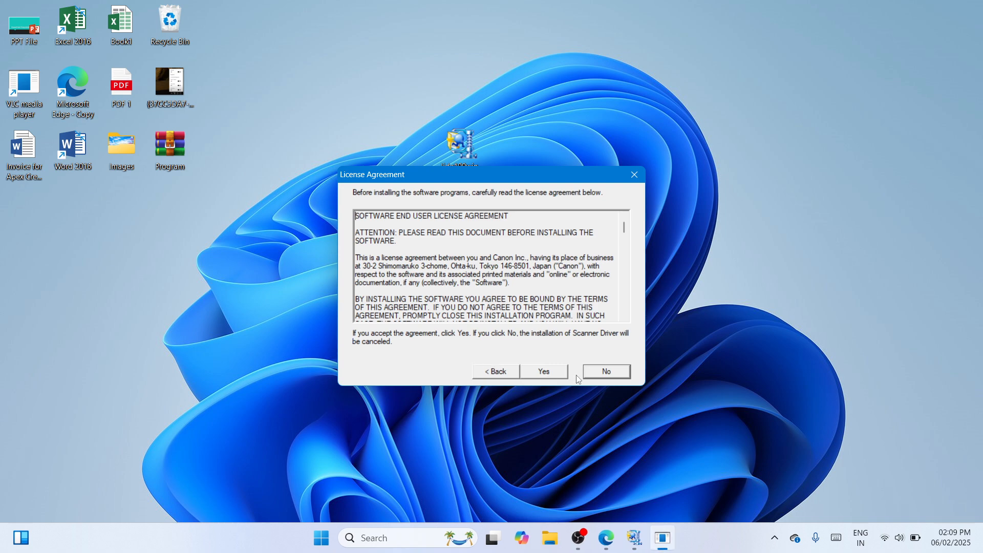
pyautogui.click(605, 370)
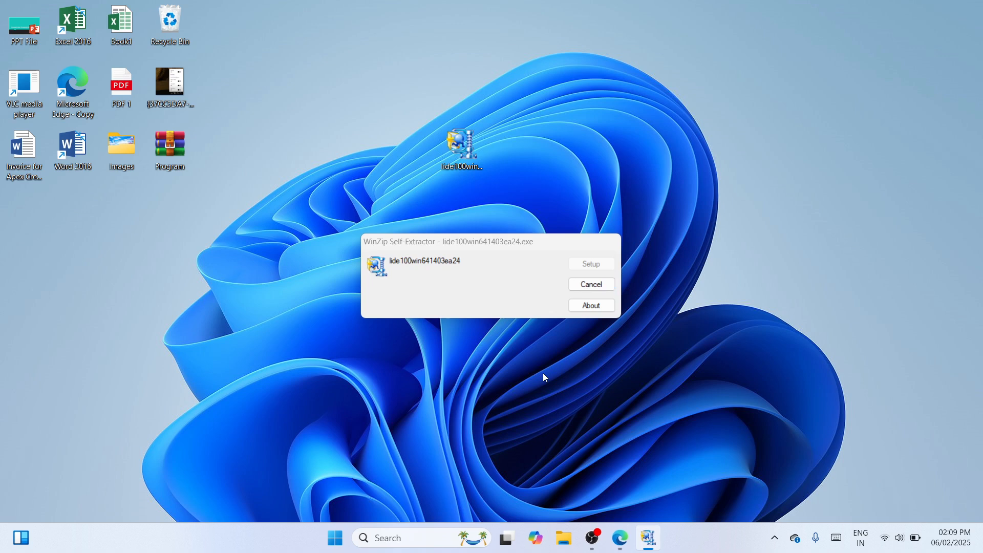
pyautogui.click(590, 263)
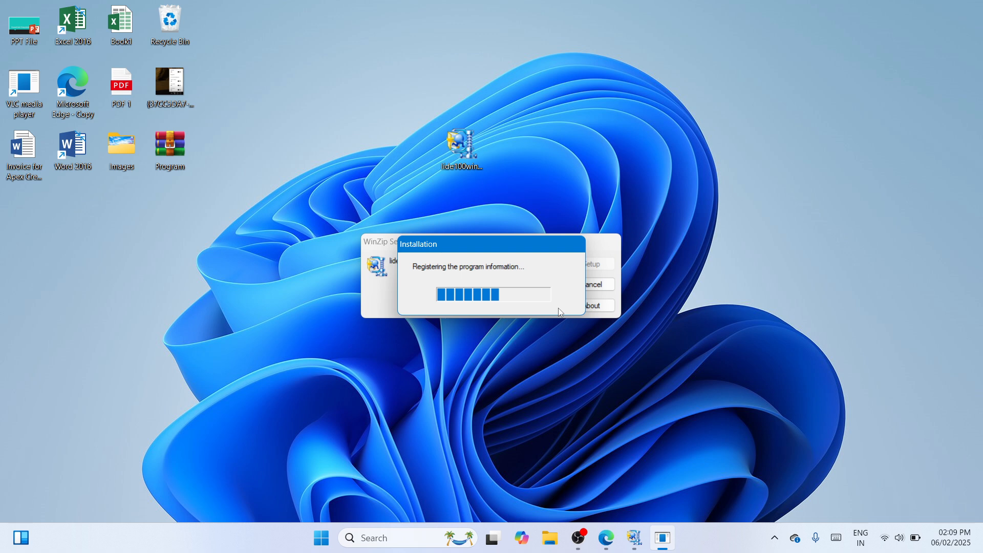
pyautogui.moveTo(513, 278)
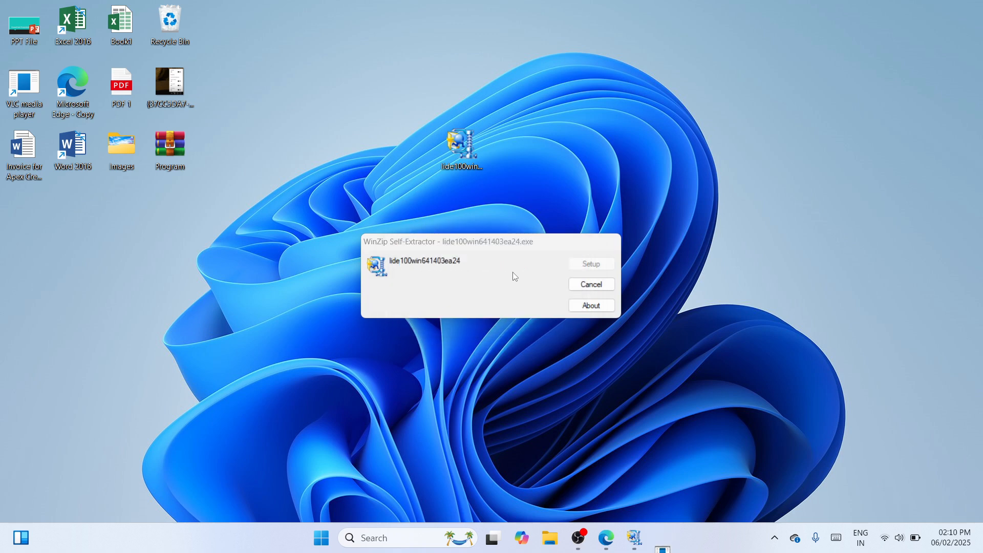
pyautogui.click(590, 263)
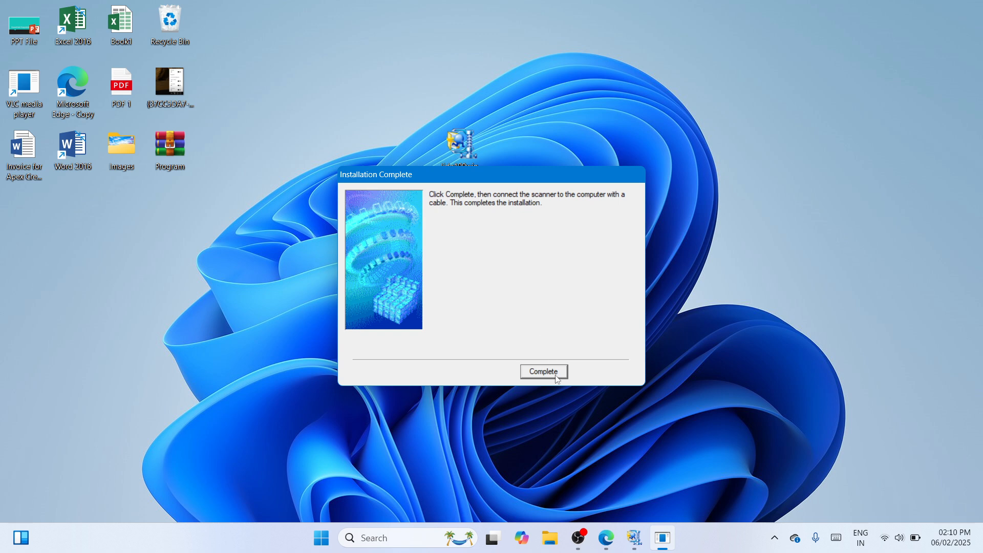
pyautogui.click(543, 371)
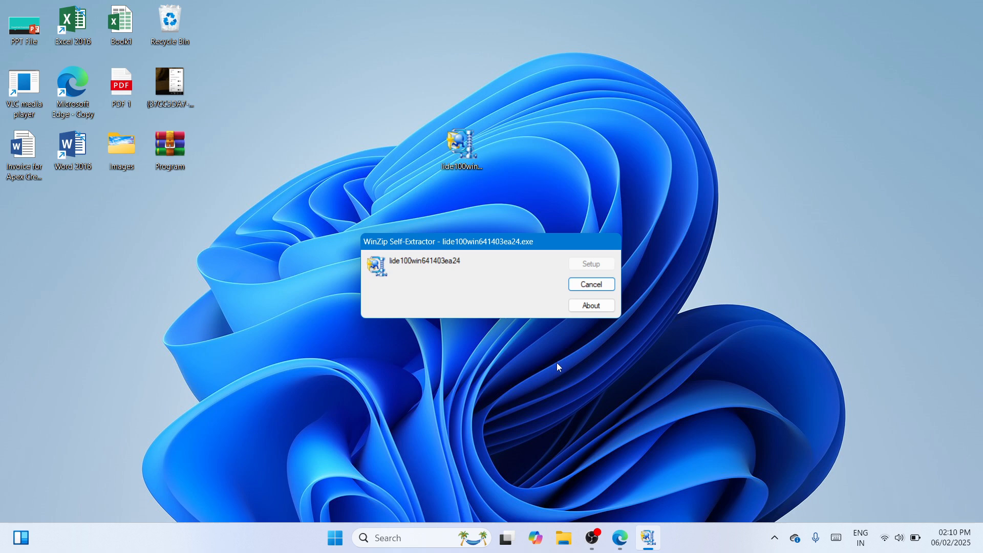
# - Cancel the leftover WinZip Self-Extractor window, leaving only the driver file on the desktop
pyautogui.click(590, 284)
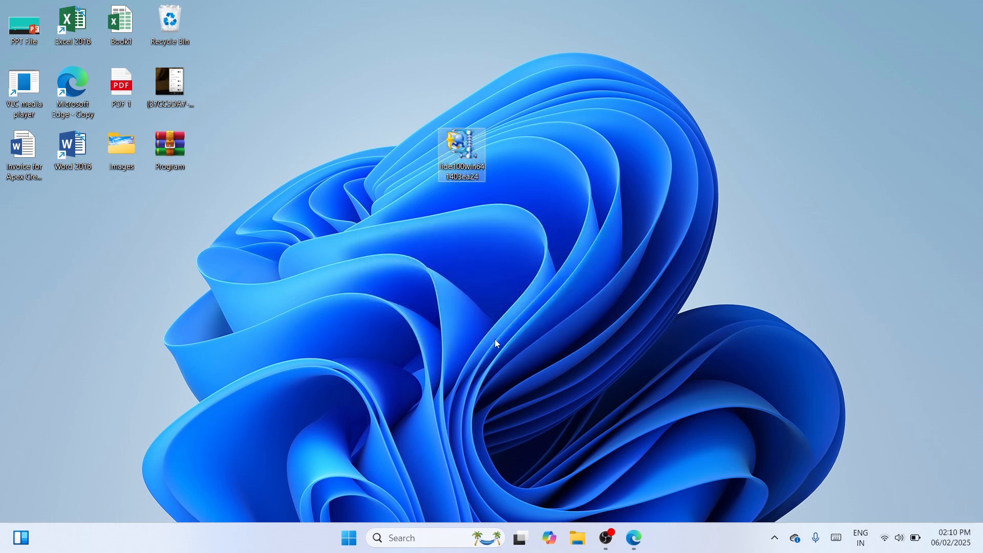
pyautogui.moveTo(572, 389)
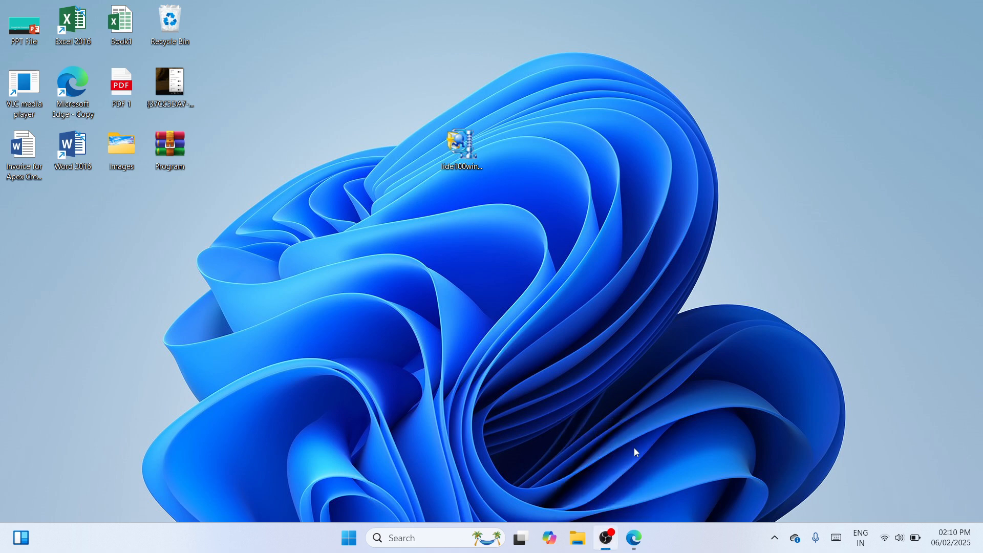
pyautogui.moveTo(733, 387)
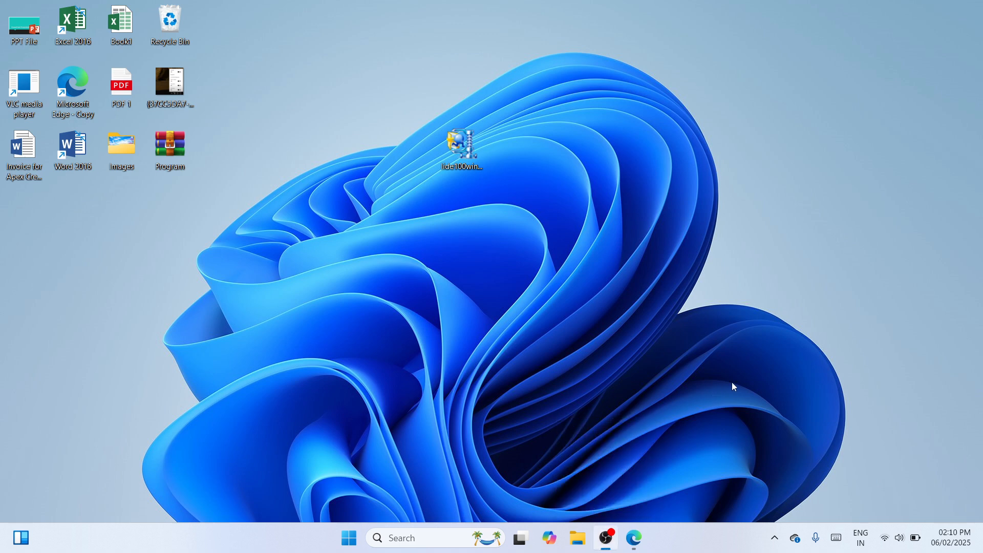